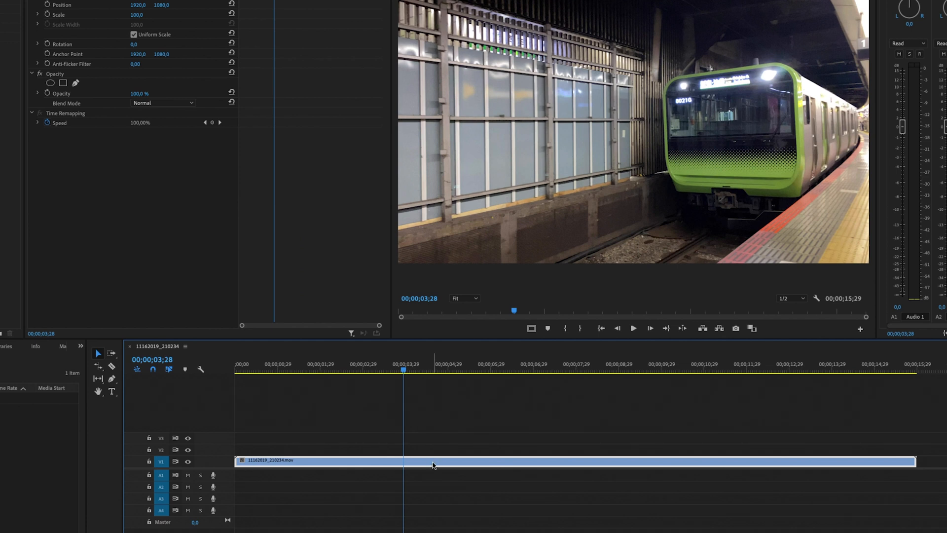
Bring up the Clip Speed / Duration settings for the train clip on V1
right_click(432, 464)
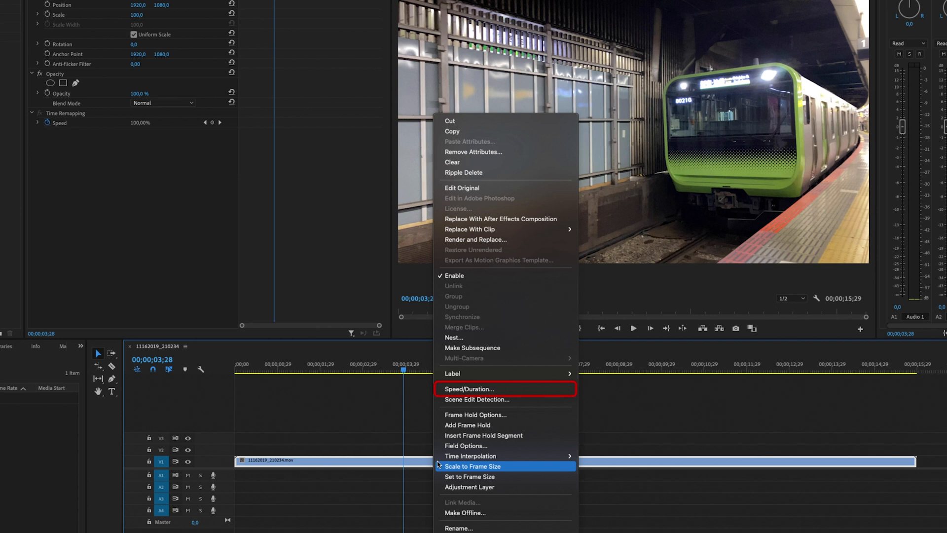
left_click(469, 389)
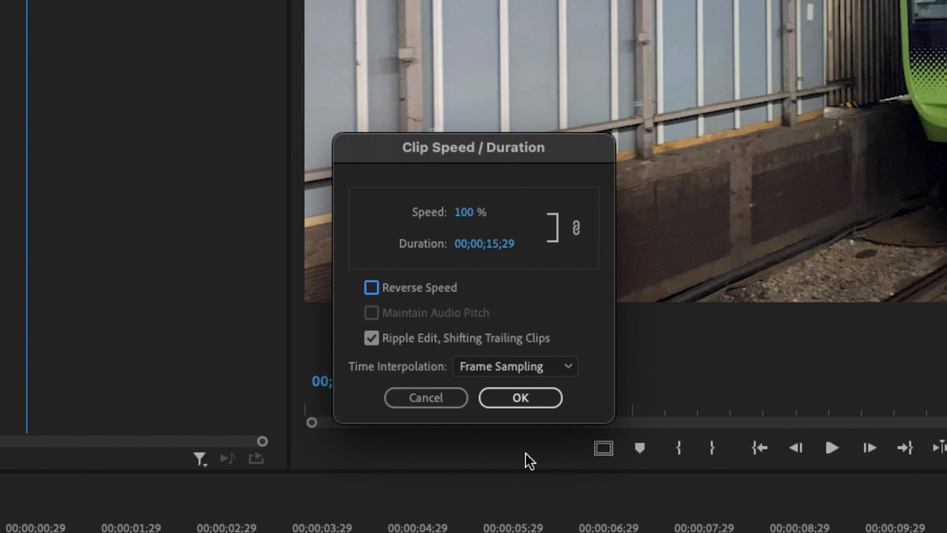
mouse_move(582, 290)
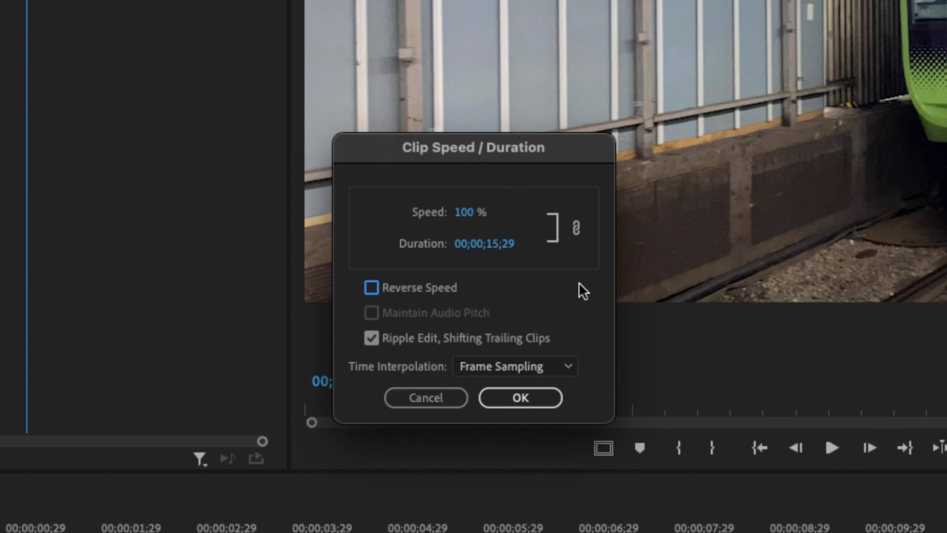
mouse_move(390, 296)
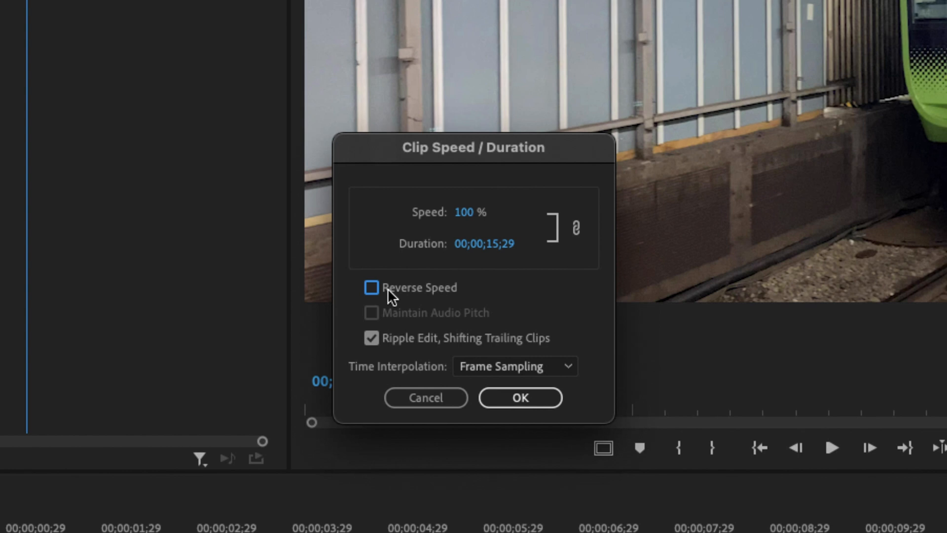
Enable Reverse Speed so the train clip plays backwards at 100%
left_click(372, 287)
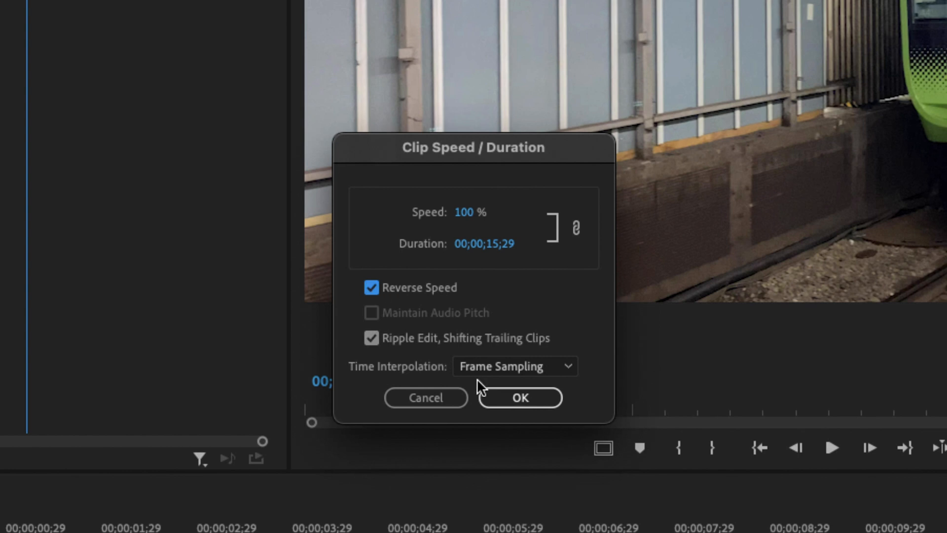
left_click(519, 397)
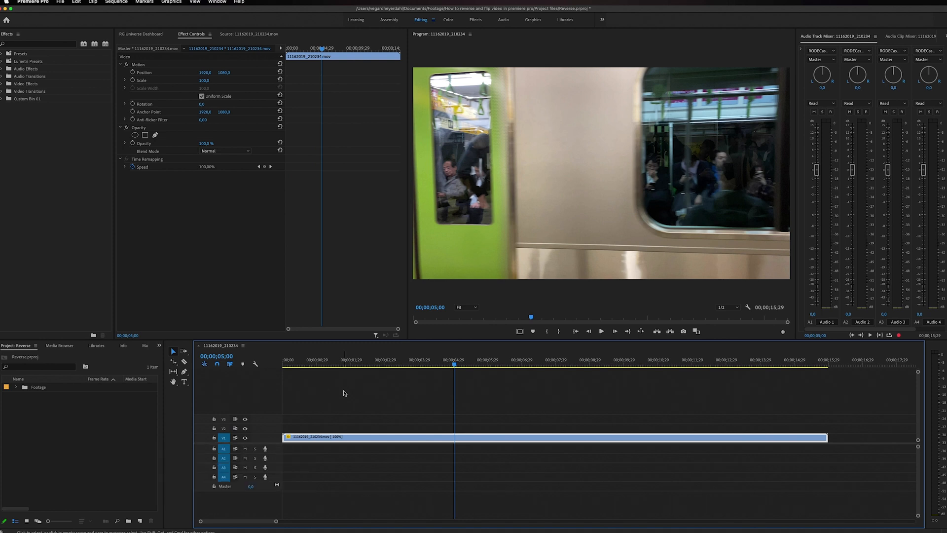
mouse_move(346, 390)
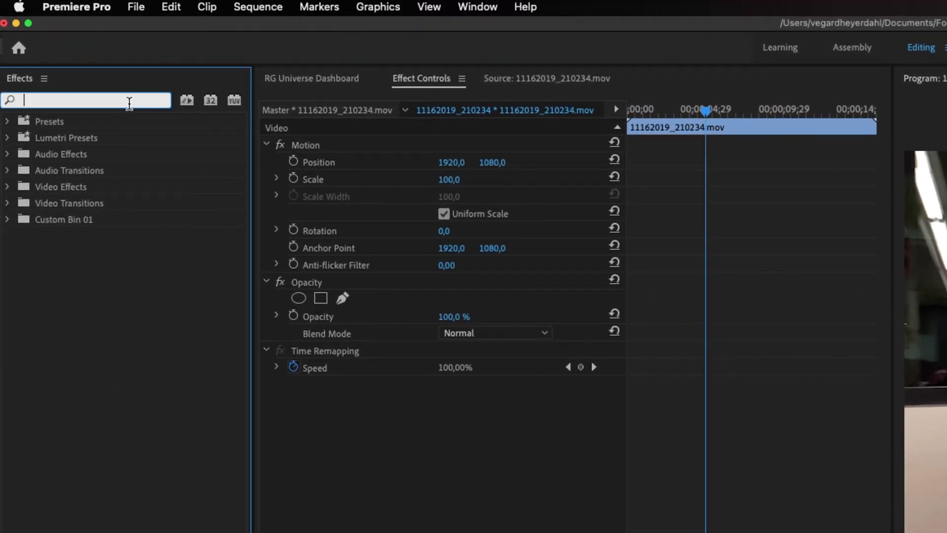
Search the Effects panel for 'flip' and select the train clip
type("flip")
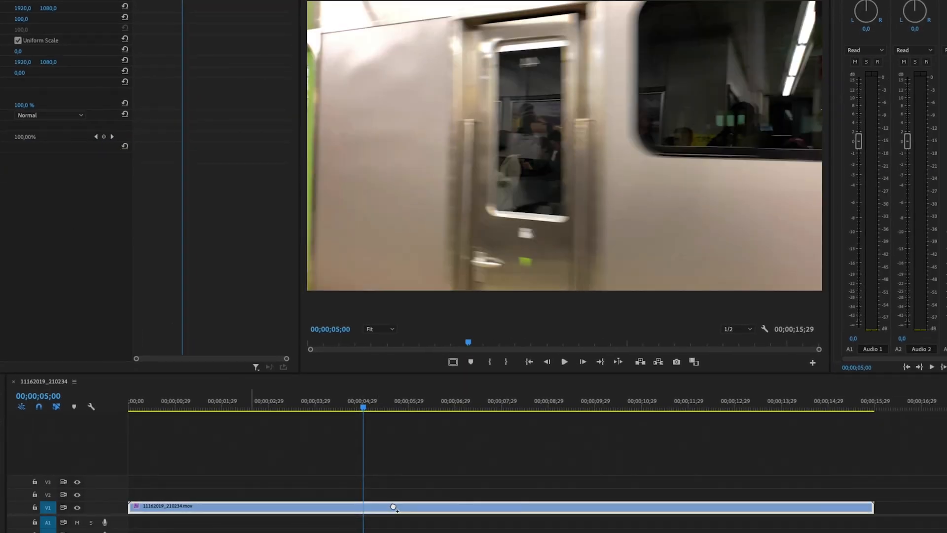
left_click(219, 406)
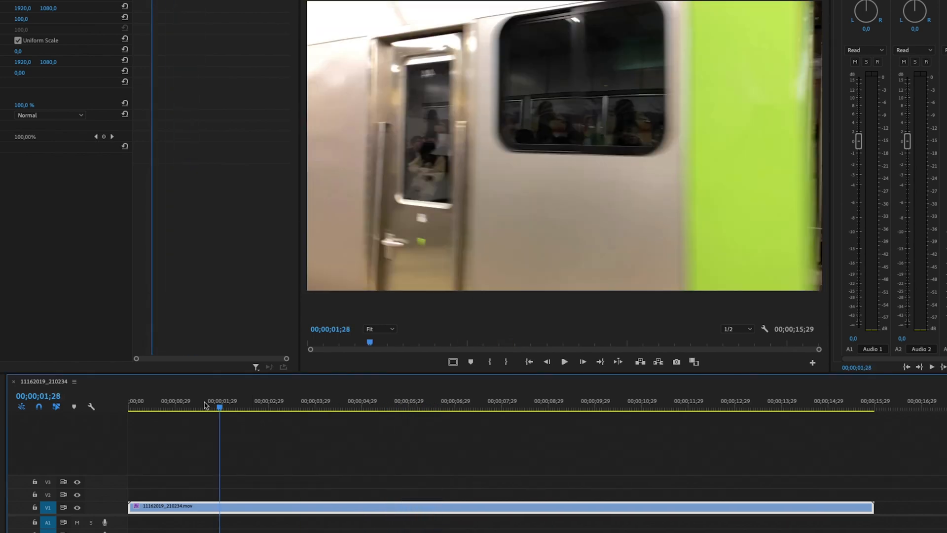